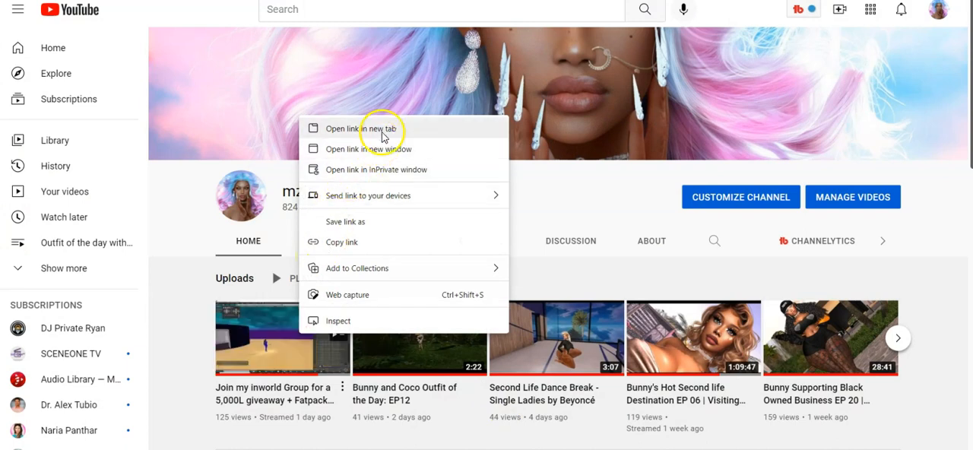
# - Open the 5,000L giveaway livestream video from the channel page in a new tab
pyautogui.click(369, 128)
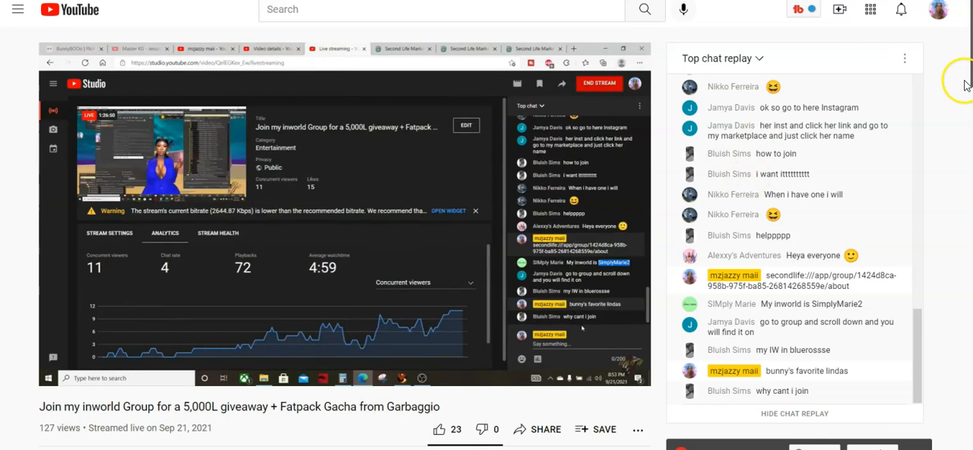
# - Scroll down the giveaway video page until the viewers' comments are in view
pyautogui.scroll(-3)
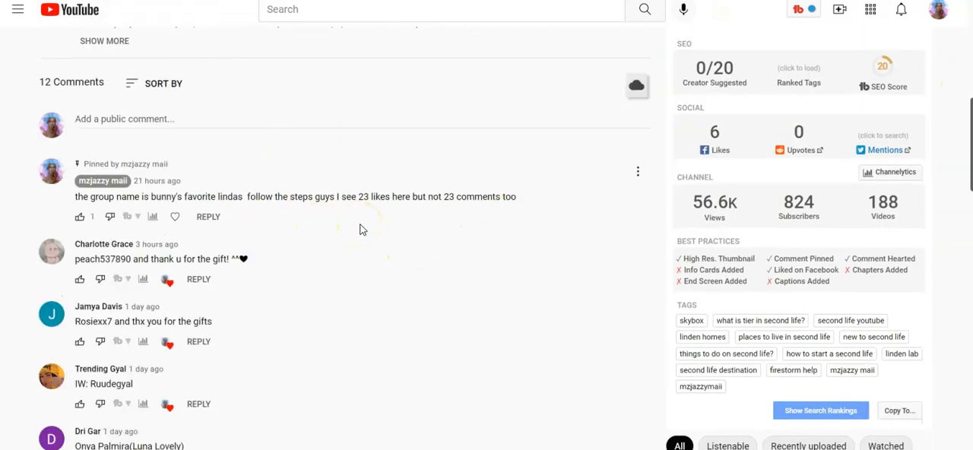
pyautogui.scroll(-3)
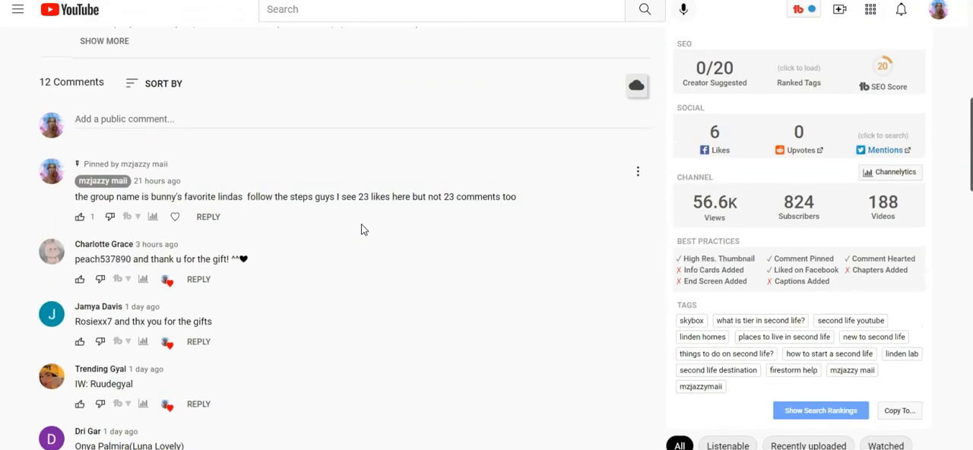
pyautogui.scroll(-3)
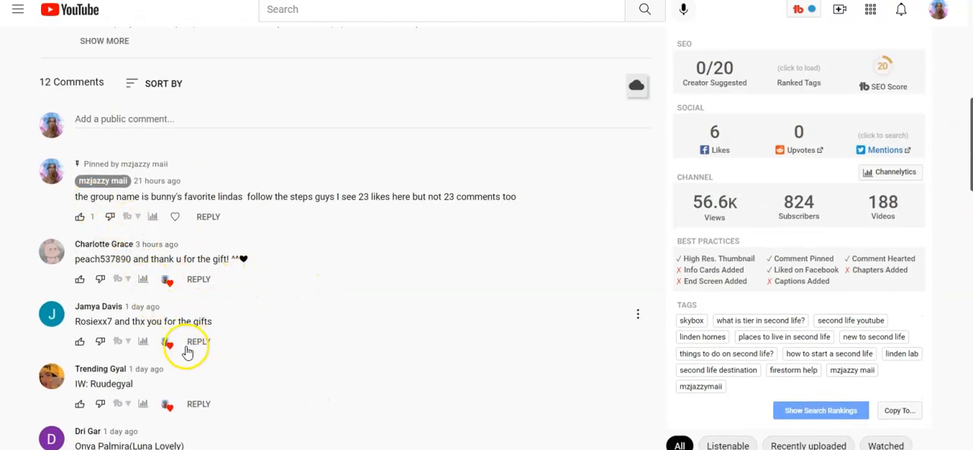
pyautogui.scroll(-3)
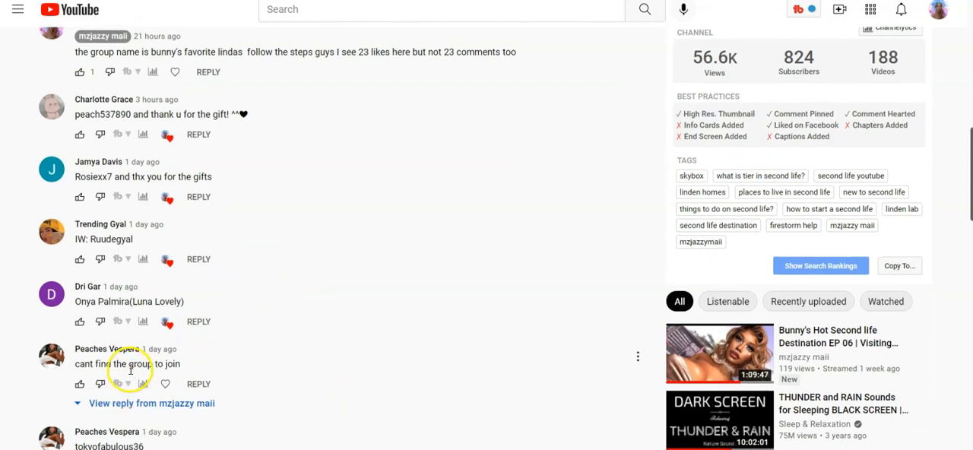
pyautogui.scroll(-3)
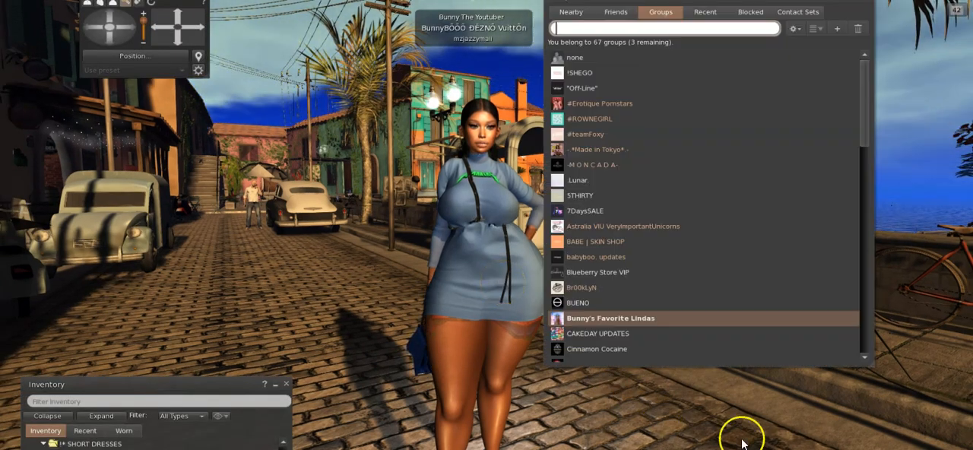
# - Open the Bunny's Favorite Lindas group profile and scroll through its member list
pyautogui.click(850, 318)
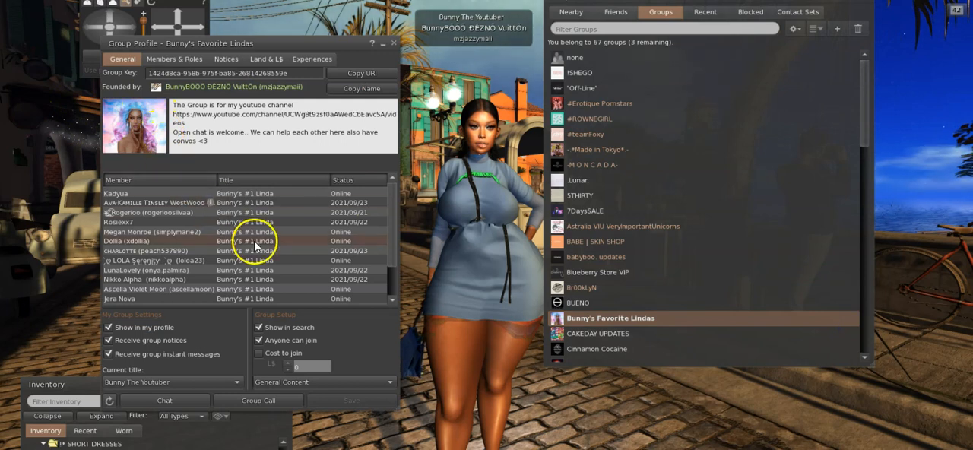
pyautogui.moveTo(152, 222)
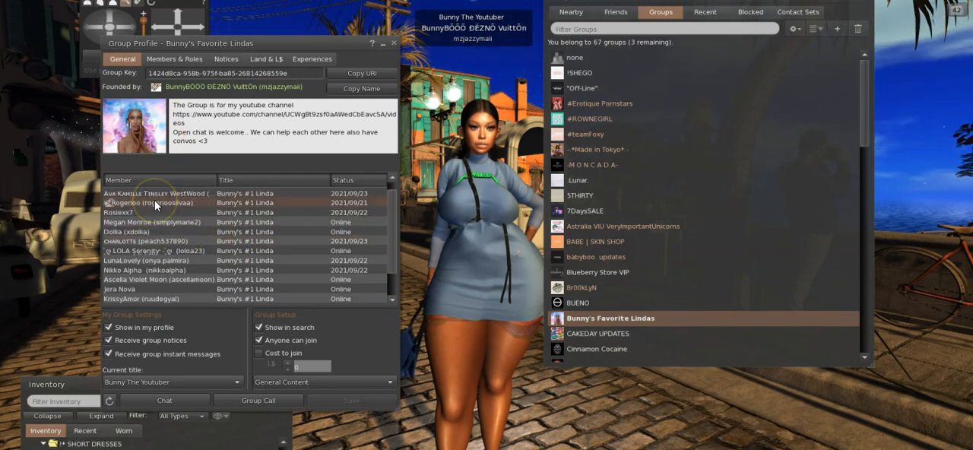
pyautogui.scroll(-3)
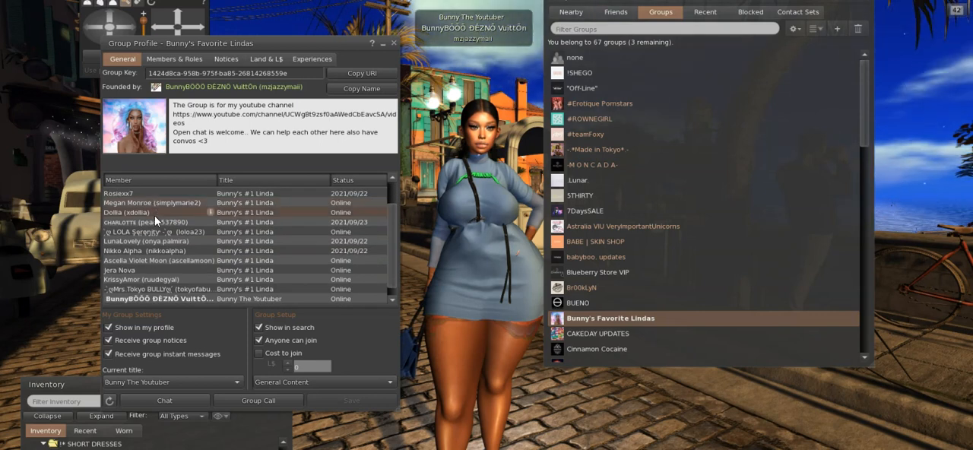
pyautogui.scroll(-3)
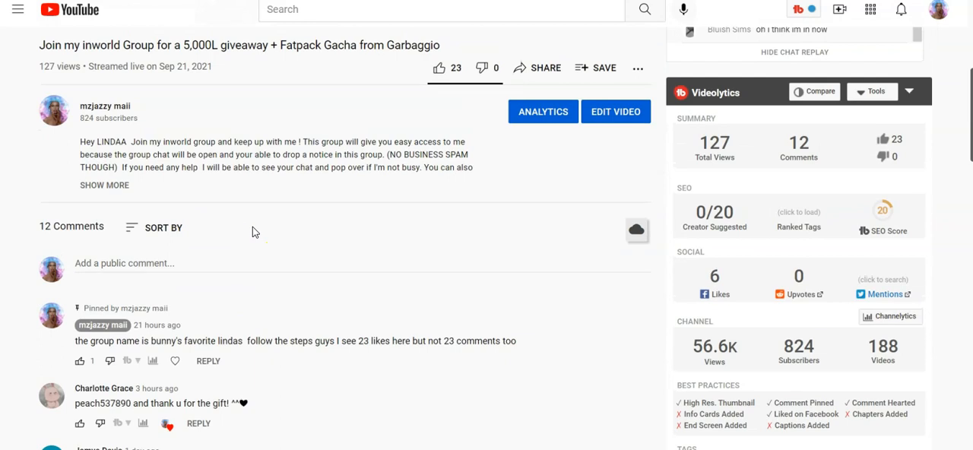
pyautogui.moveTo(250, 232)
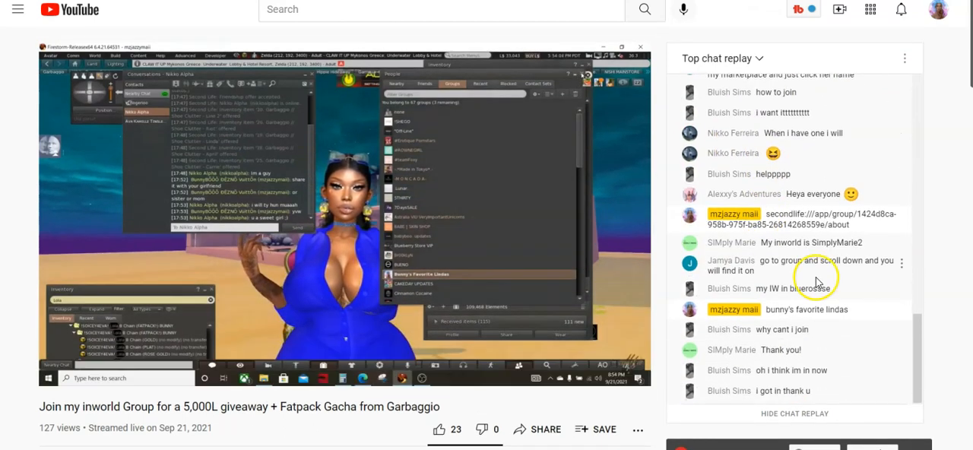
pyautogui.scroll(-3)
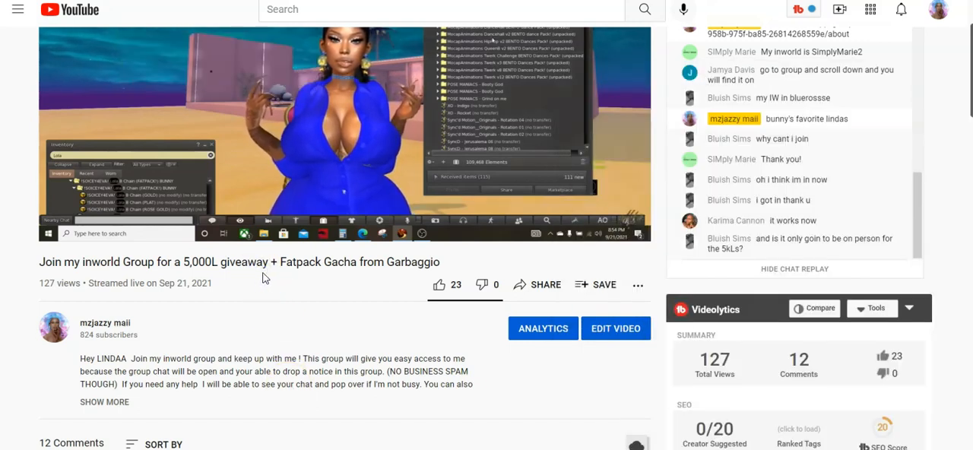
pyautogui.scroll(-3)
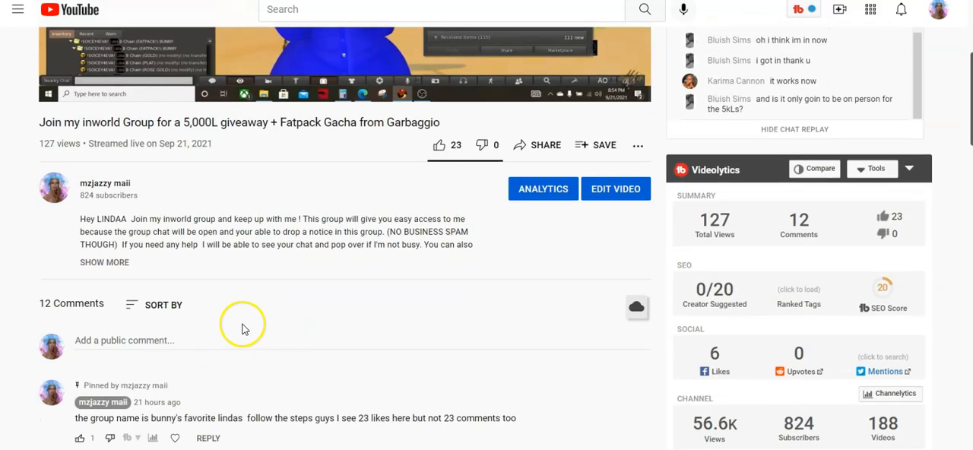
pyautogui.scroll(-3)
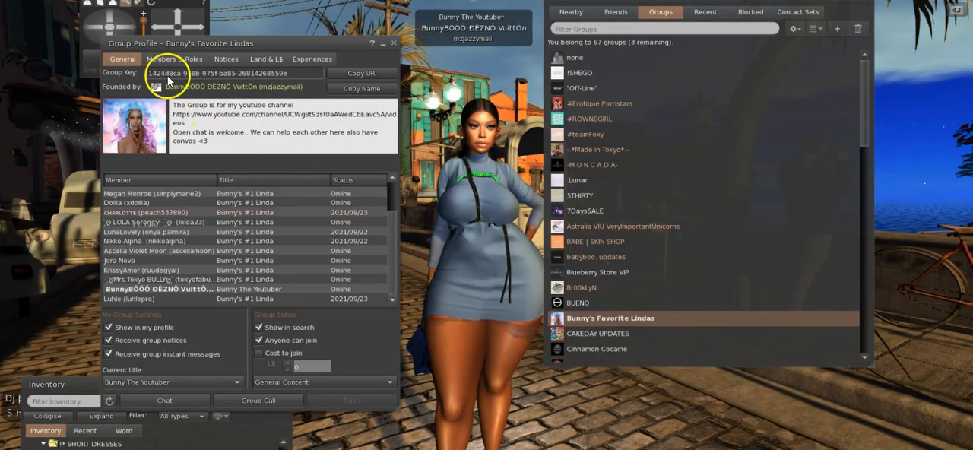
# - Review Members & Roles with the Everyone role and member list, then close the group profile
pyautogui.click(173, 59)
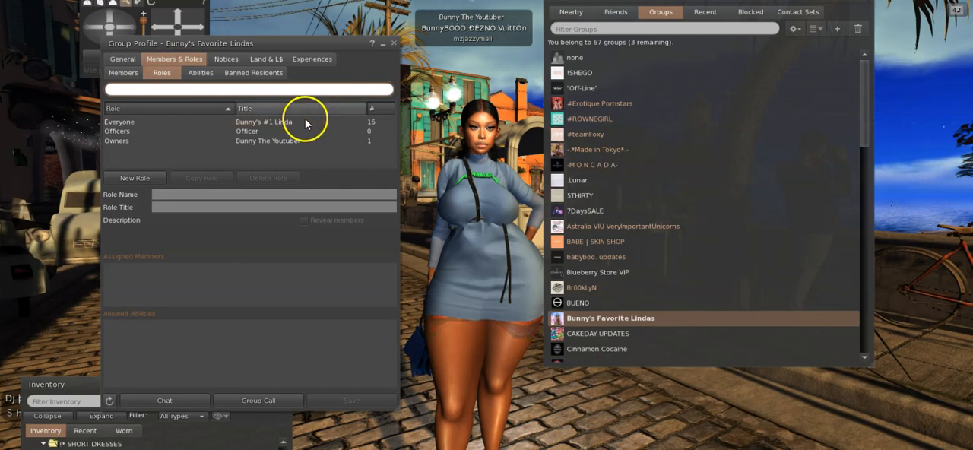
pyautogui.click(118, 122)
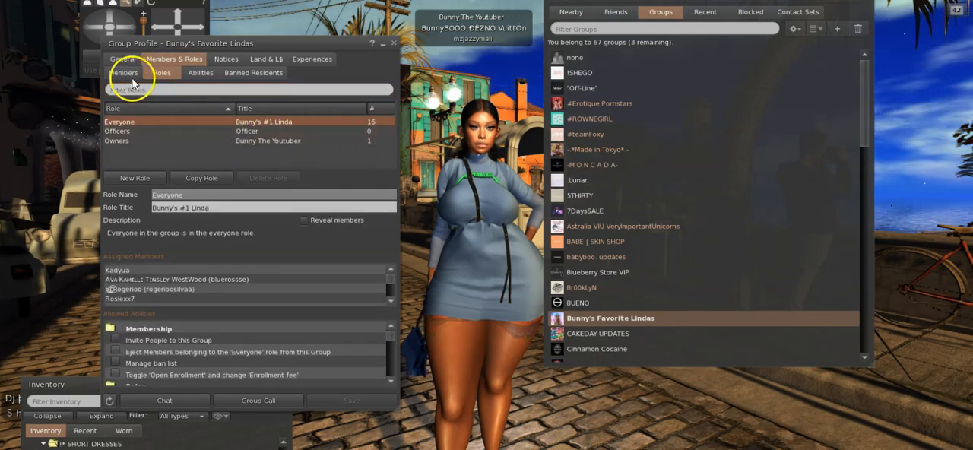
pyautogui.click(123, 73)
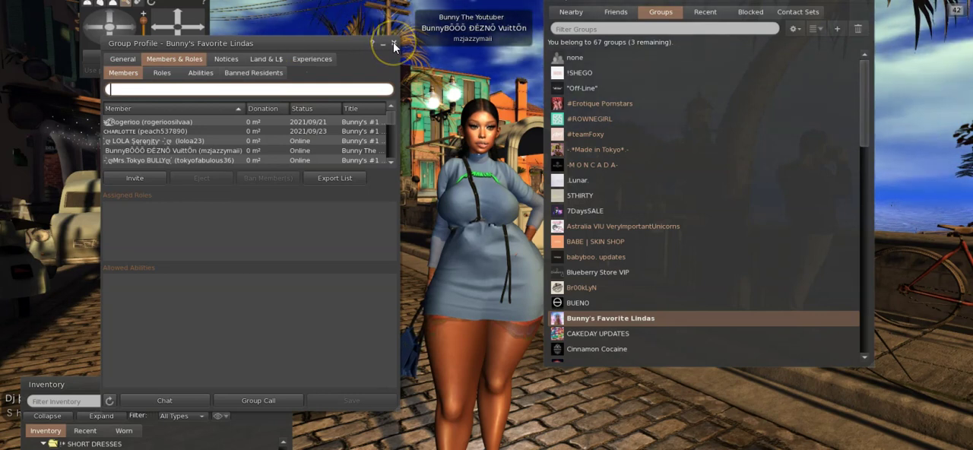
pyautogui.moveTo(392, 45)
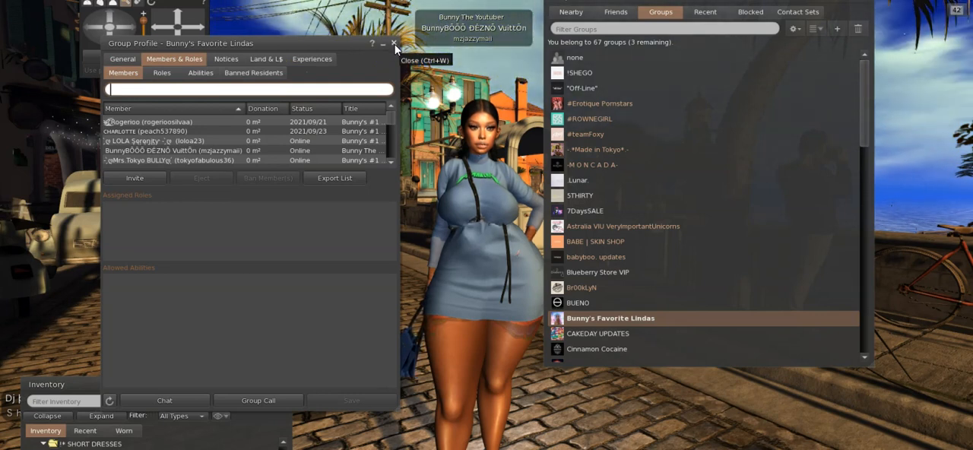
pyautogui.click(391, 46)
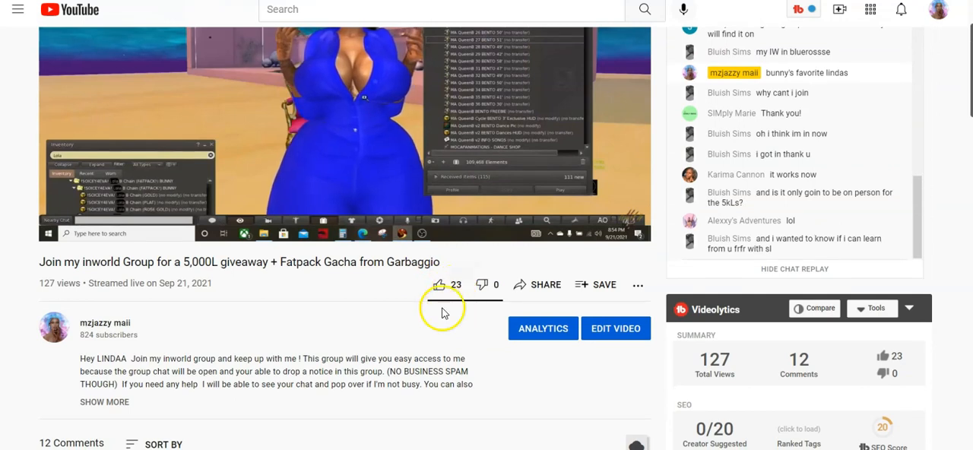
pyautogui.moveTo(438, 301)
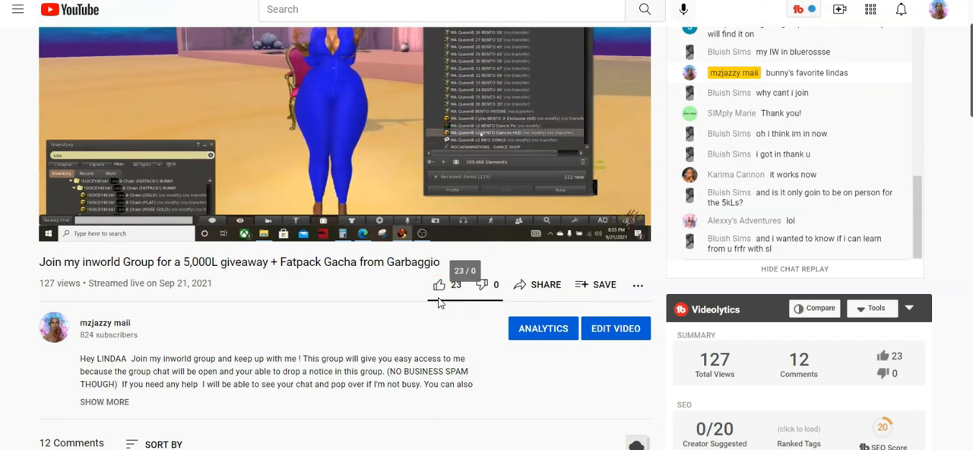
pyautogui.scroll(-3)
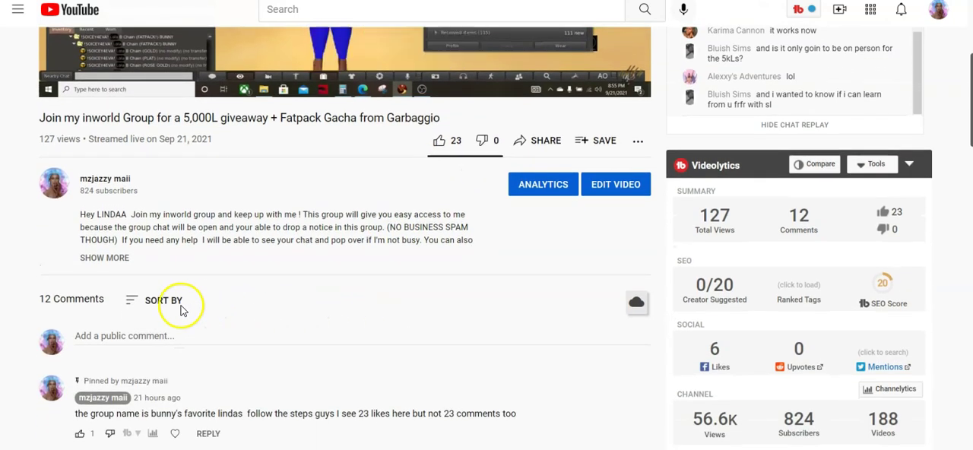
pyautogui.click(103, 259)
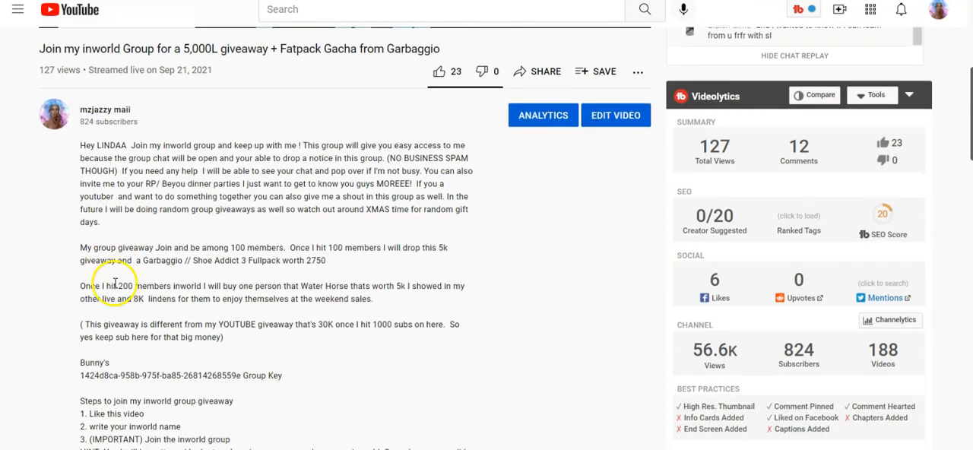
pyautogui.scroll(-3)
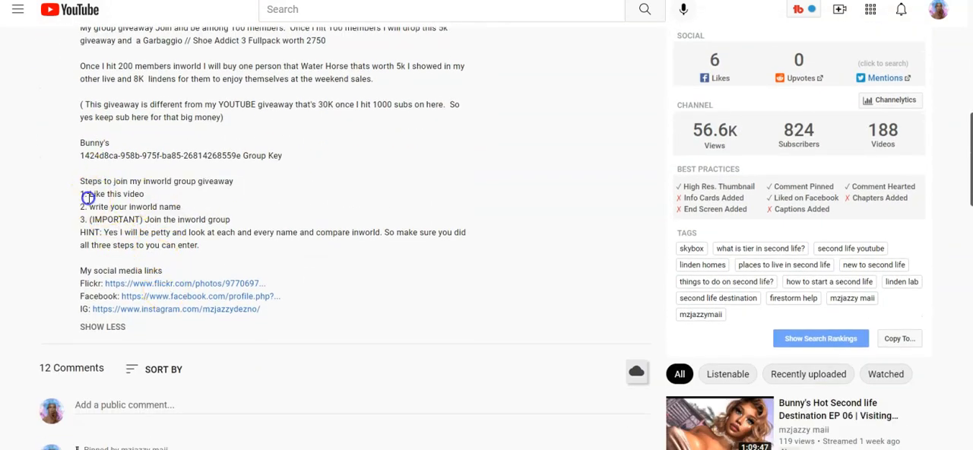
pyautogui.moveTo(80, 181); pyautogui.dragTo(165, 219)
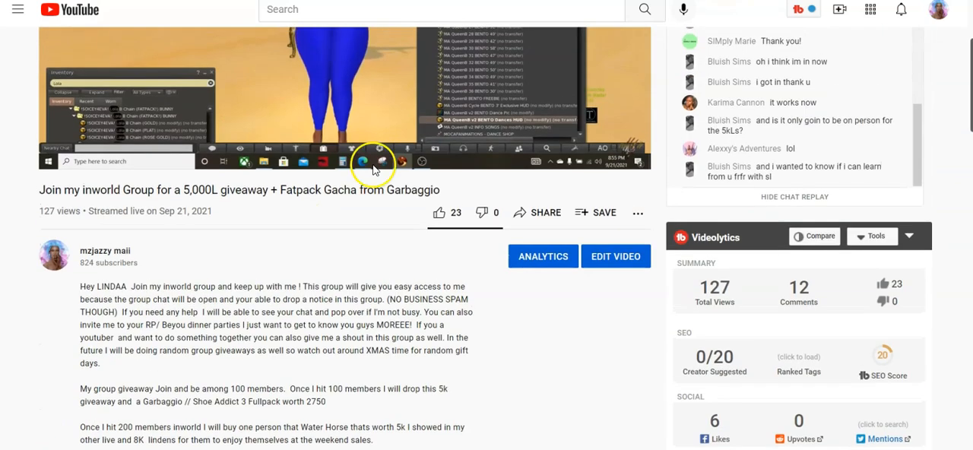
pyautogui.scroll(-3)
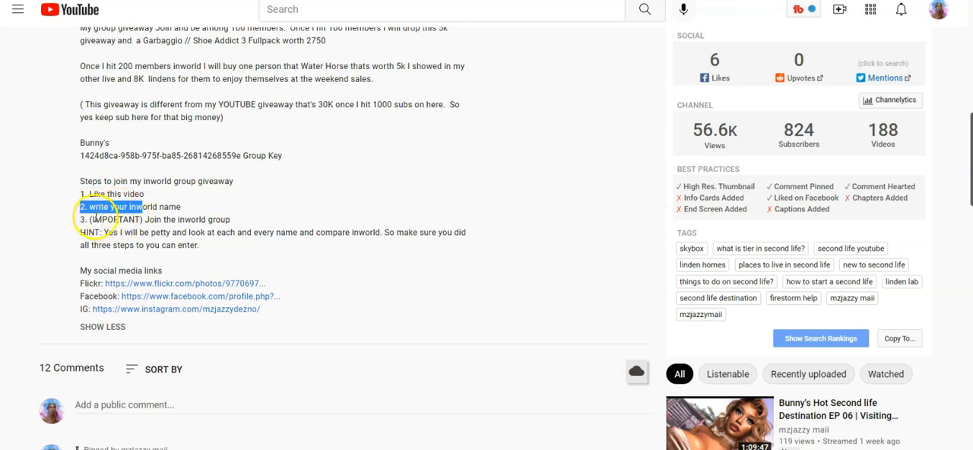
pyautogui.scroll(-3)
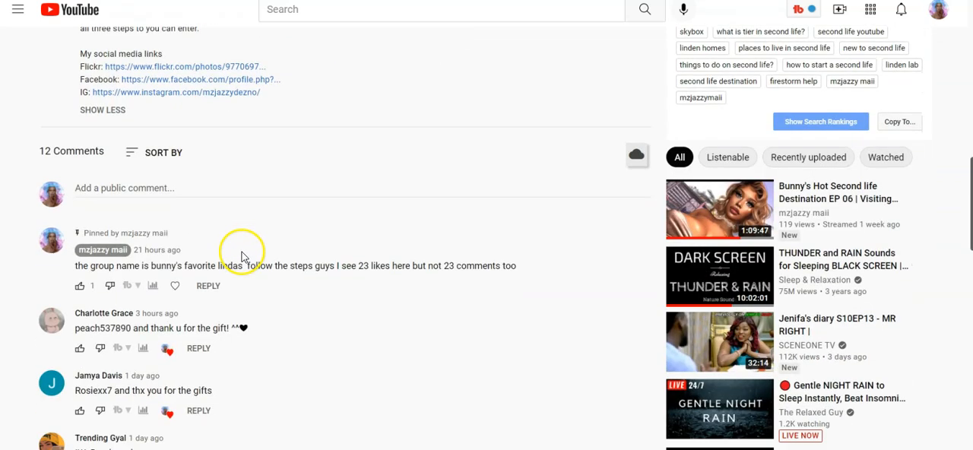
pyautogui.scroll(-3)
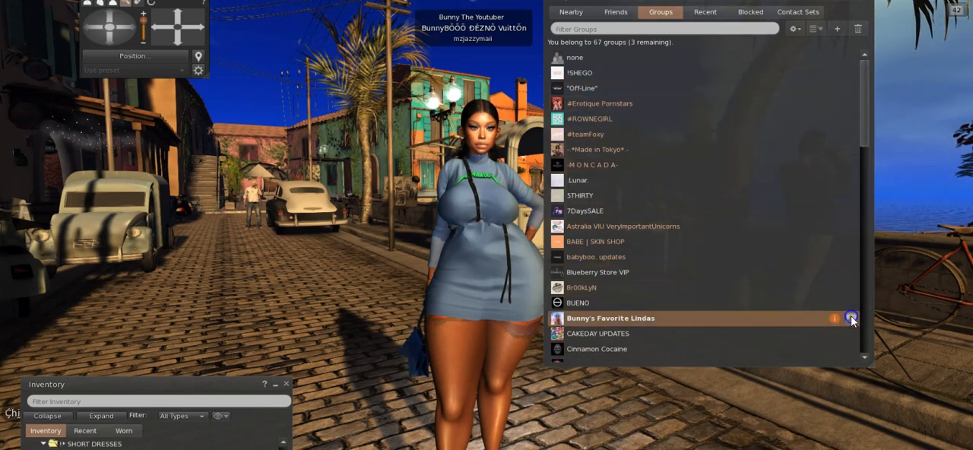
pyautogui.click(849, 318)
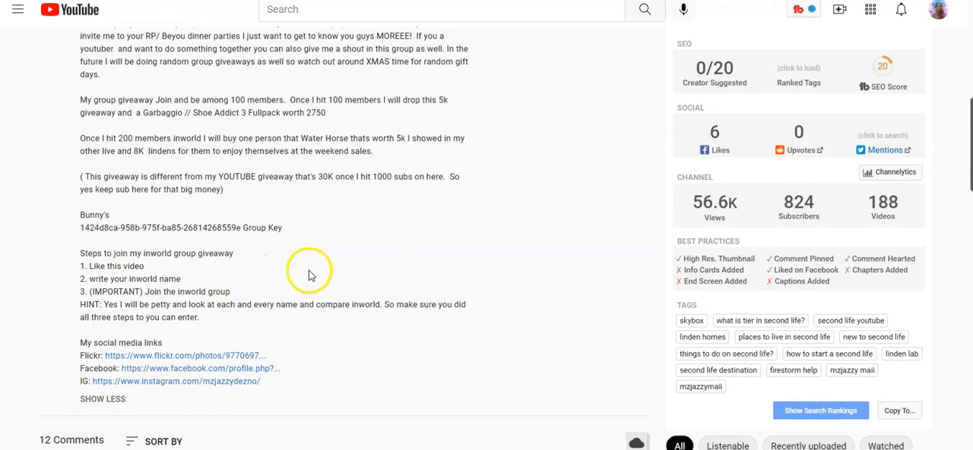
pyautogui.moveTo(321, 270)
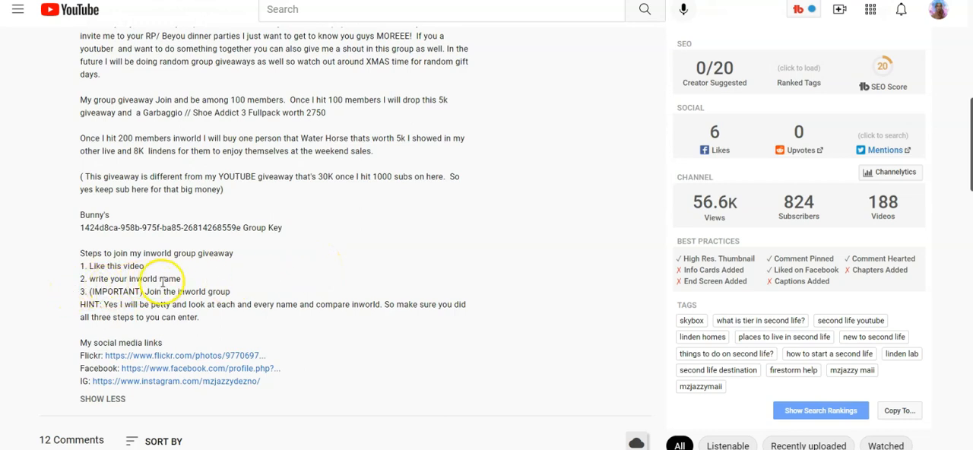
pyautogui.moveTo(201, 286)
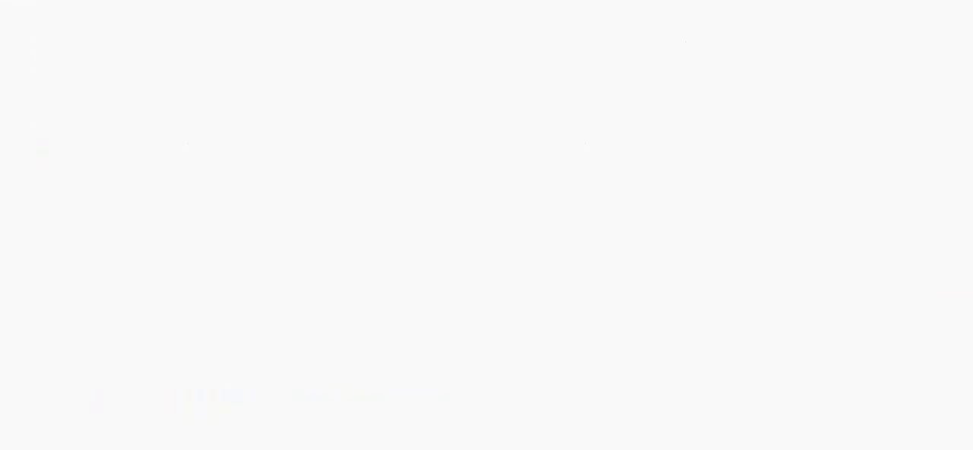
# - Append 'in the comments below' to step 2 of the description and save it
pyautogui.click(399, 53)
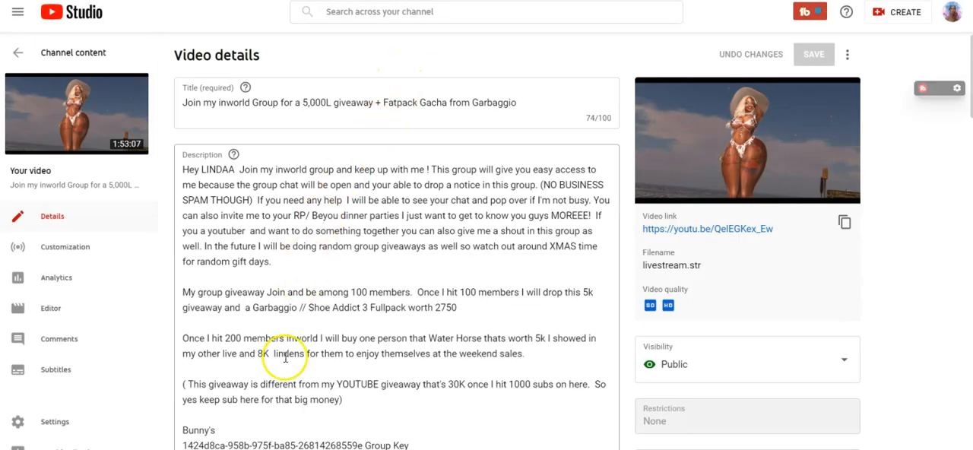
pyautogui.scroll(-3)
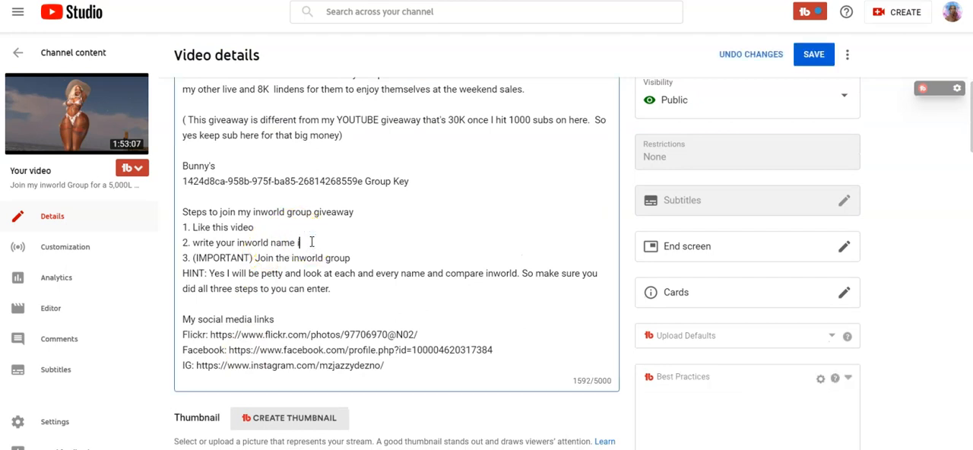
pyautogui.write('in the comments be')
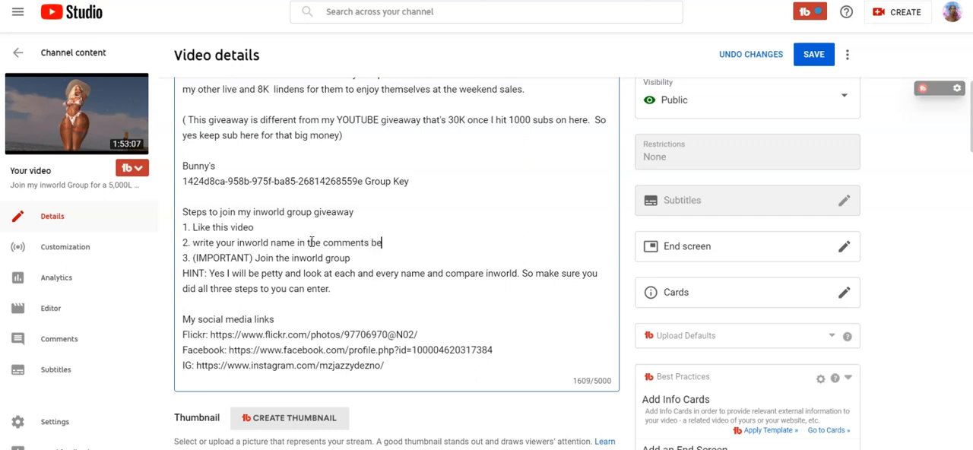
pyautogui.write('low')
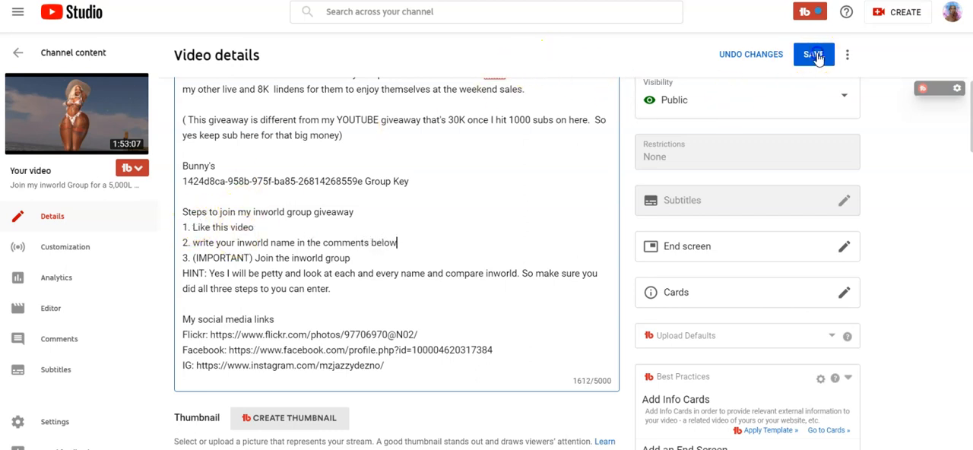
pyautogui.click(814, 54)
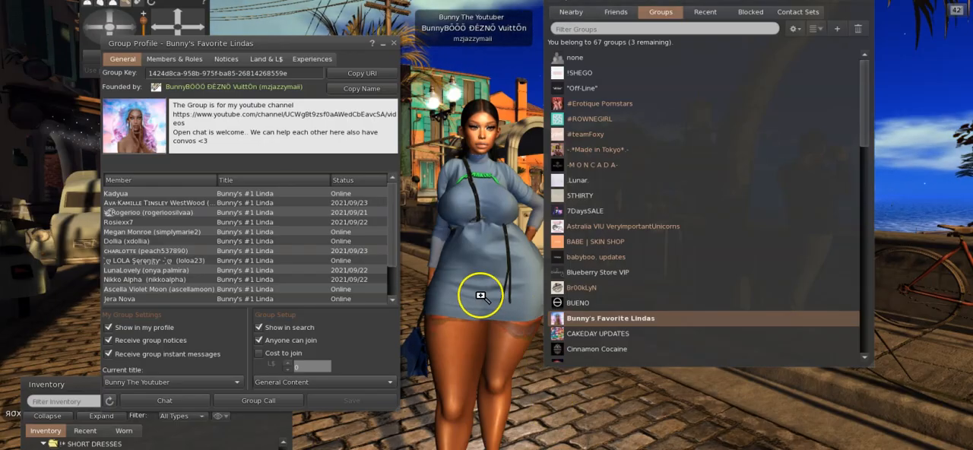
pyautogui.moveTo(480, 295)
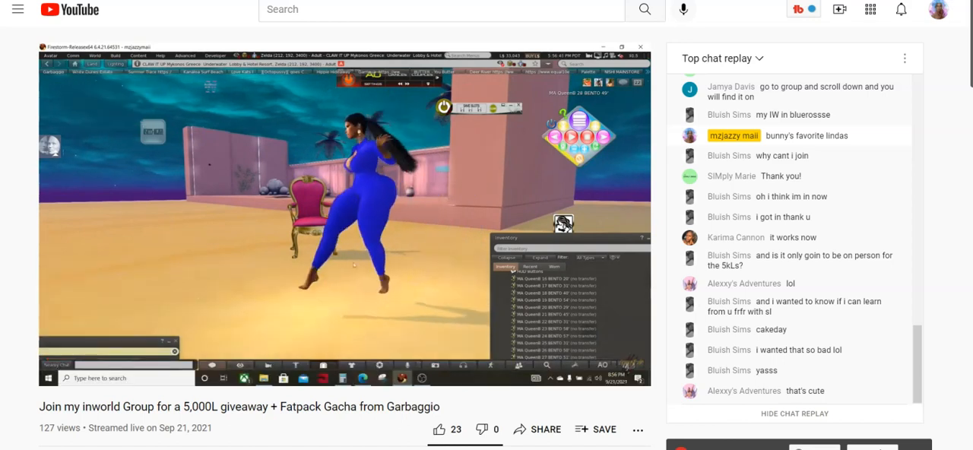
pyautogui.scroll(-3)
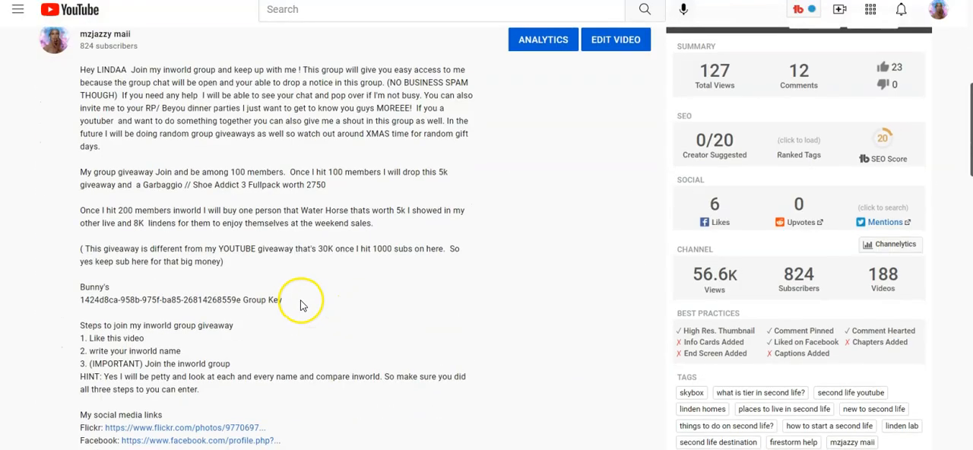
pyautogui.moveTo(298, 297)
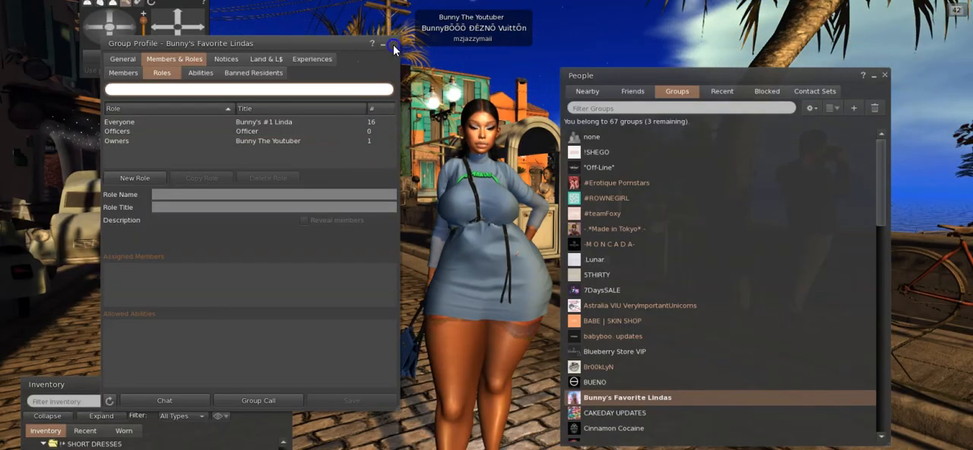
# - Close the Bunny's Favorite Lindas group profile, leaving the Groups list showing
pyautogui.click(391, 44)
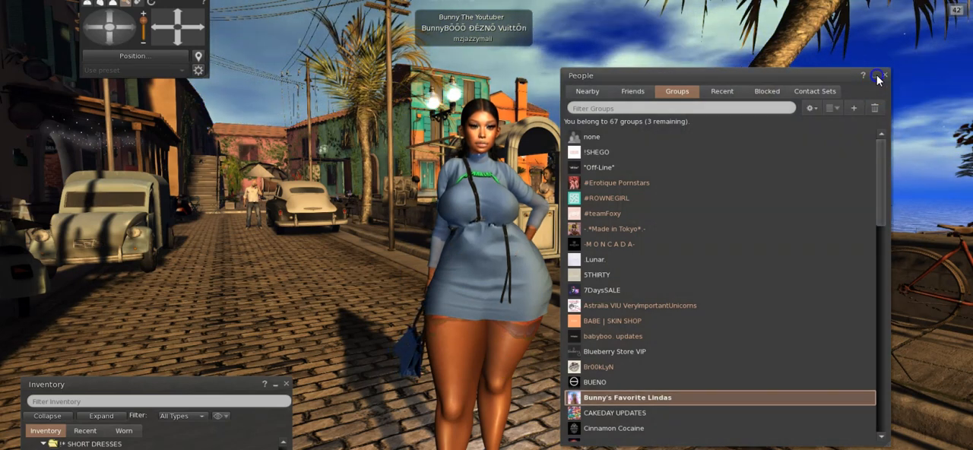
pyautogui.click(880, 76)
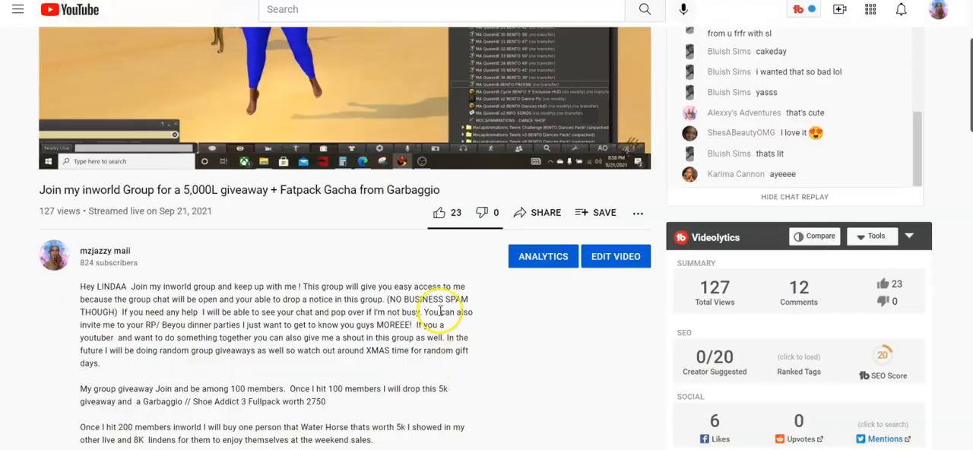
pyautogui.scroll(-3)
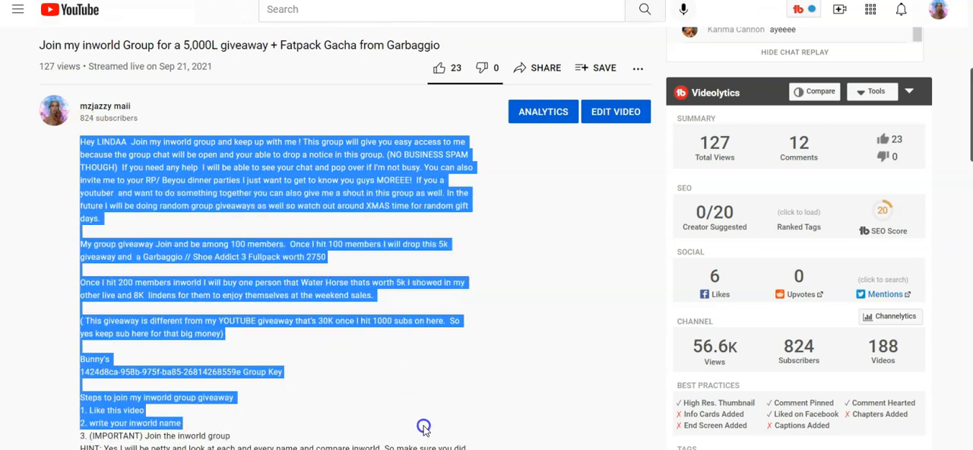
pyautogui.click(411, 228)
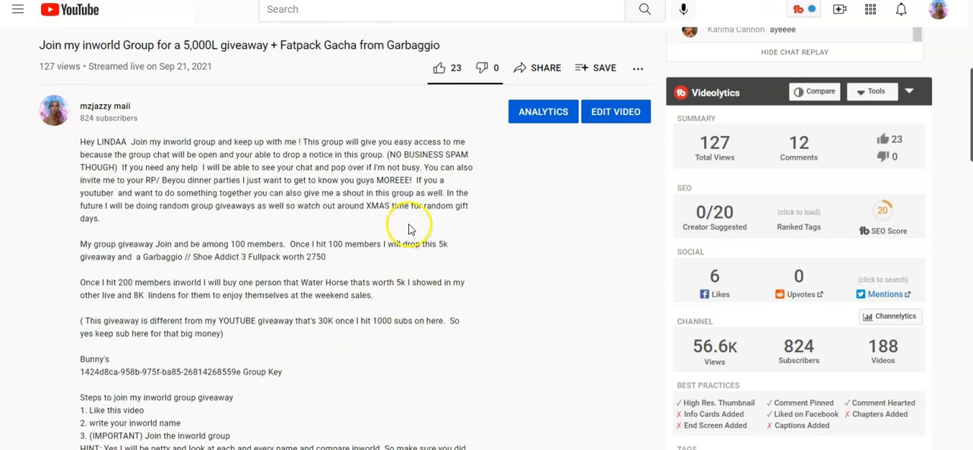
pyautogui.moveTo(367, 231)
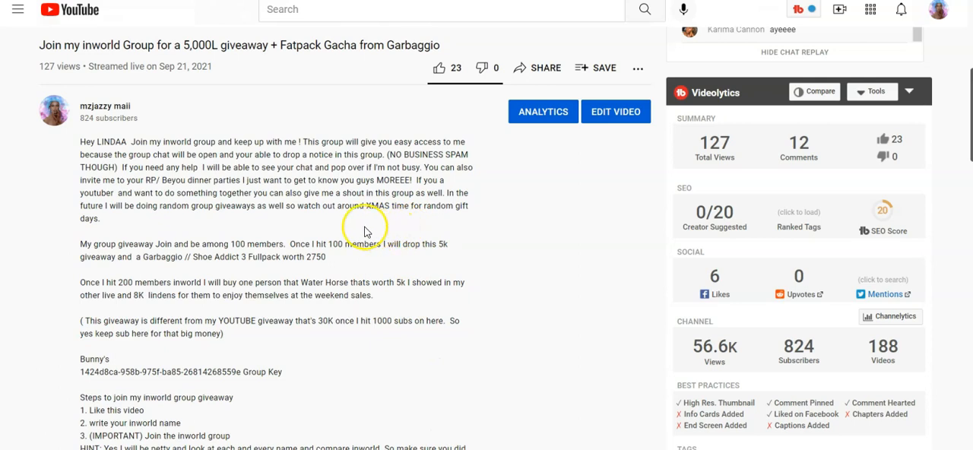